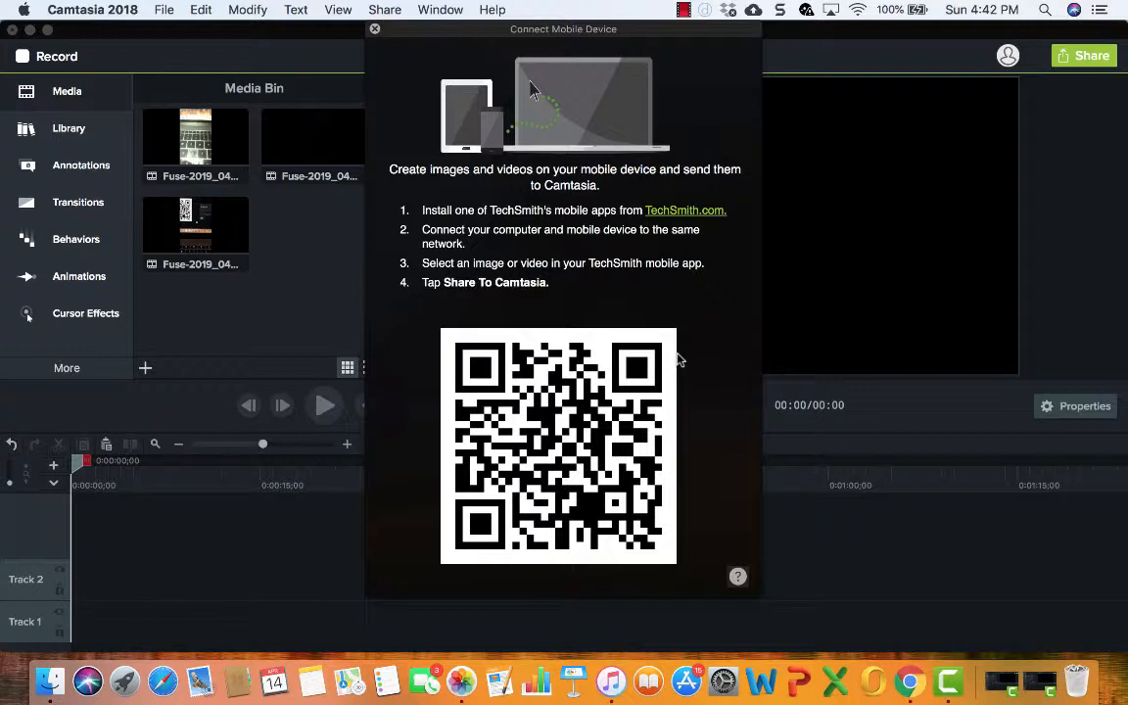
mouse_move(729, 290)
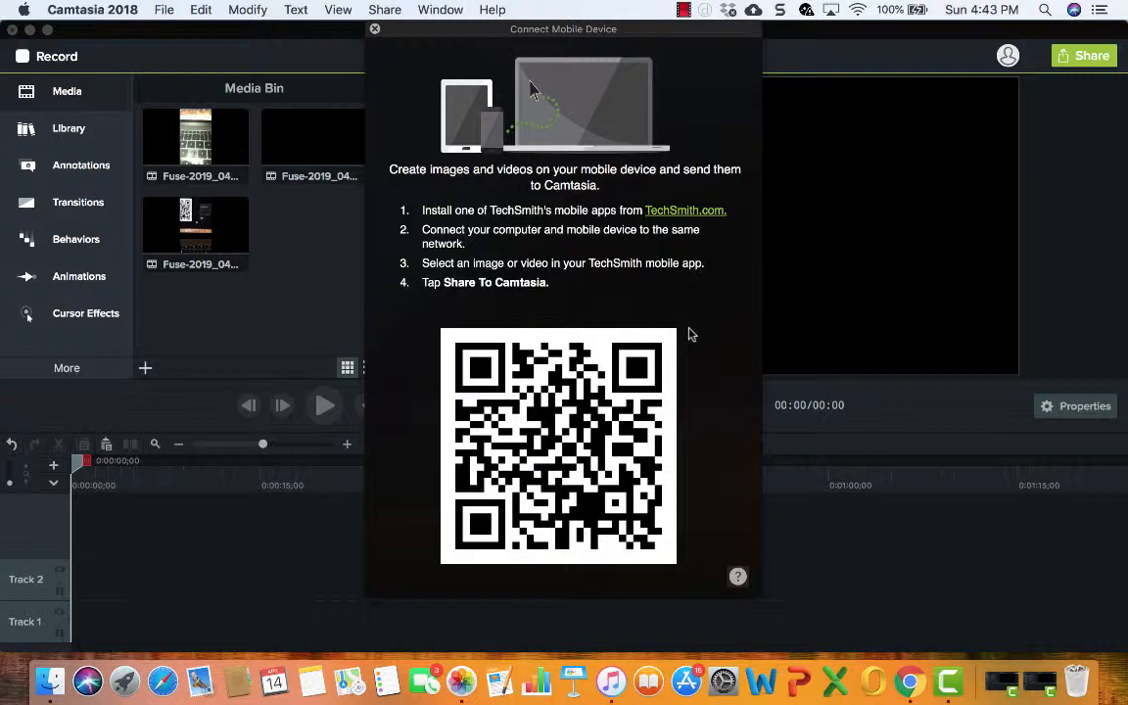
mouse_move(521, 199)
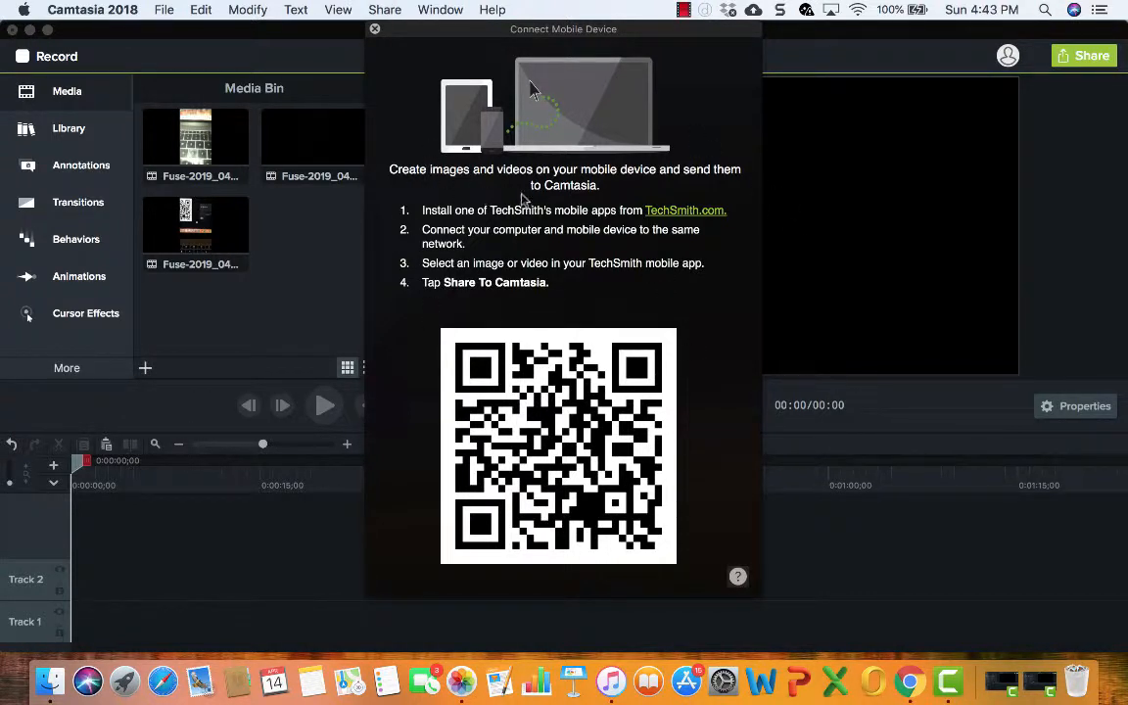
mouse_move(532, 220)
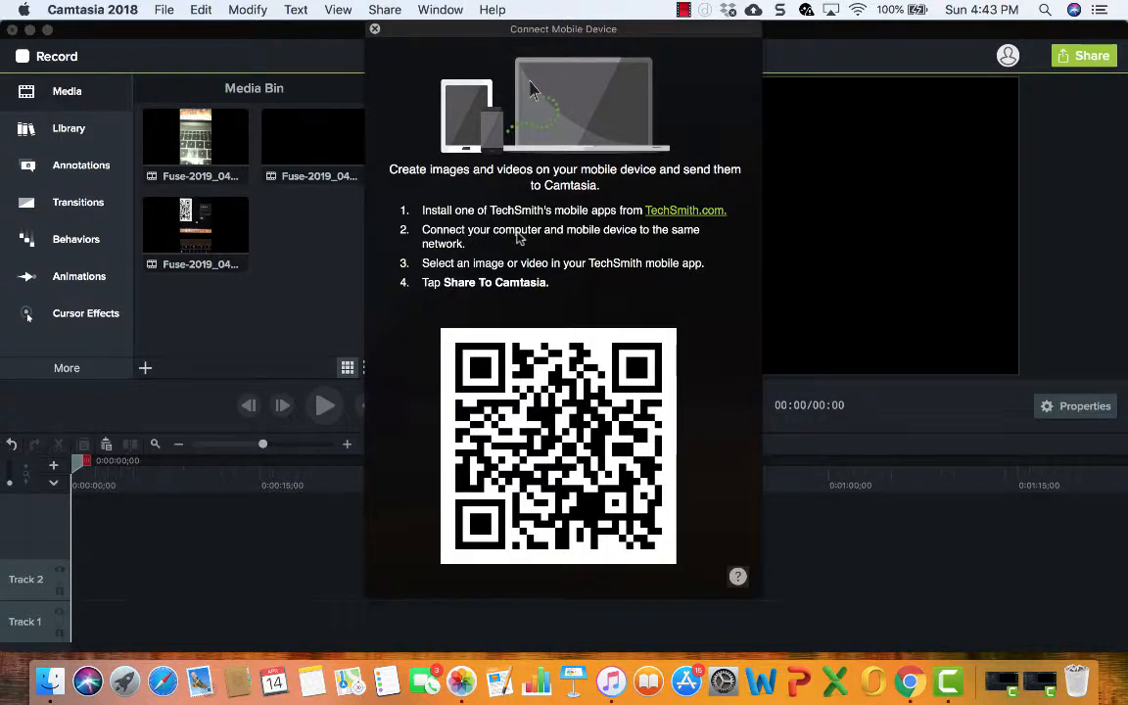
mouse_move(564, 243)
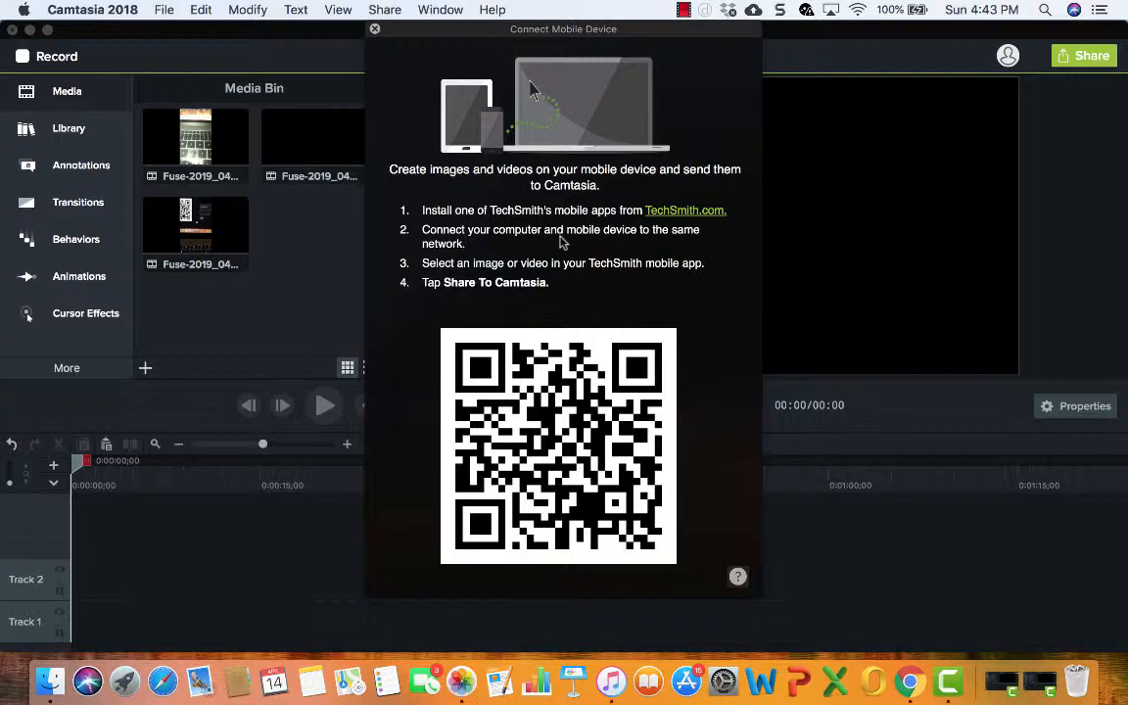
mouse_move(564, 273)
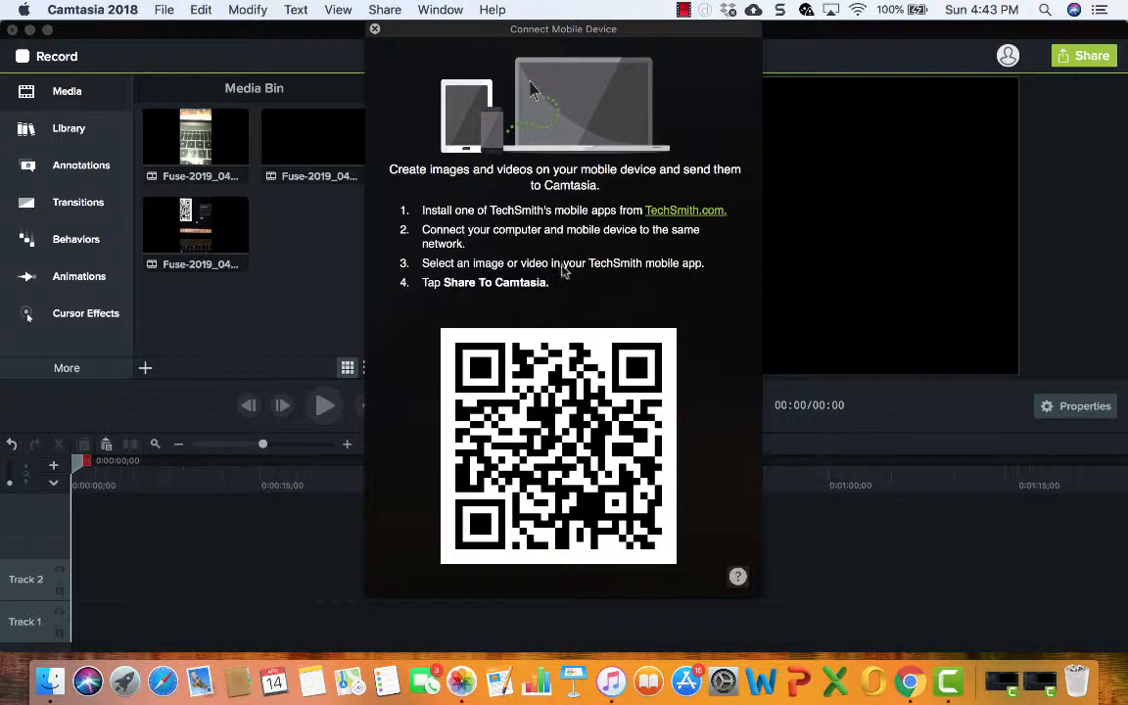
mouse_move(116, 111)
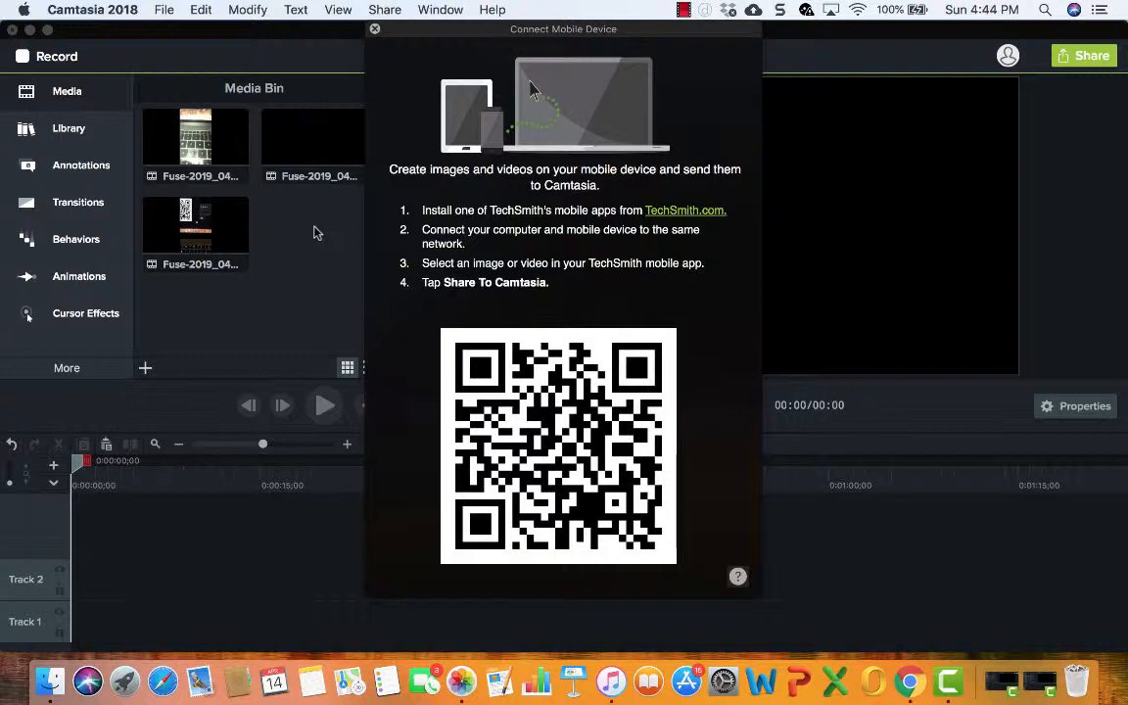
mouse_move(329, 231)
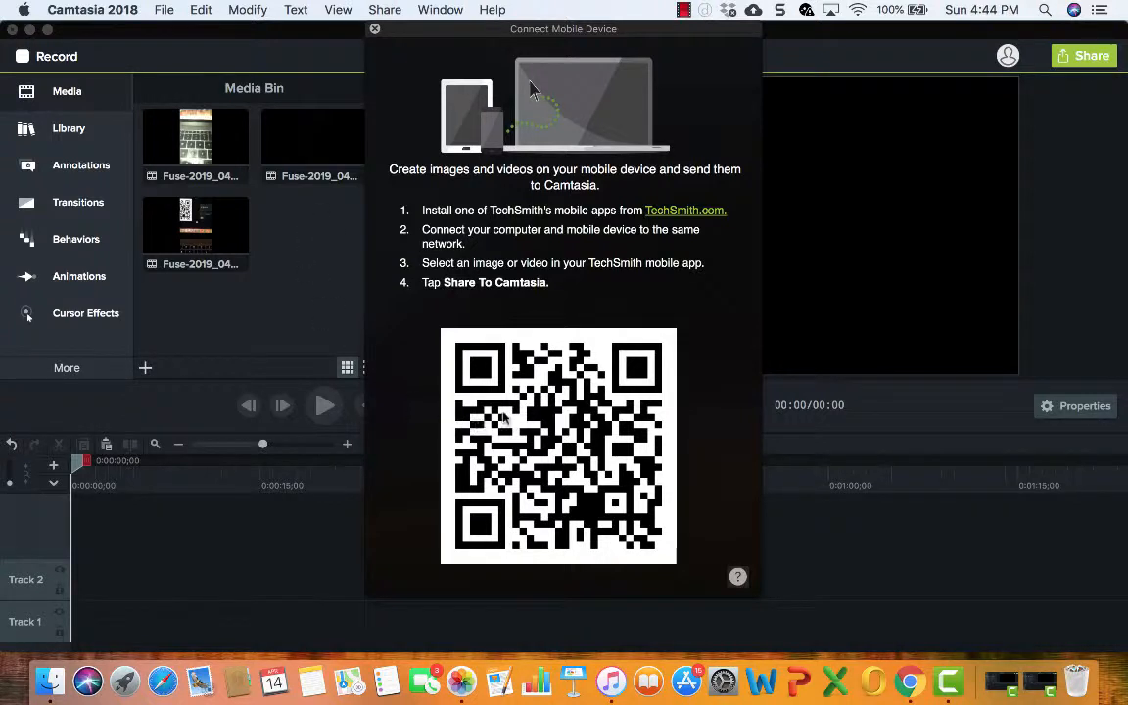
mouse_move(382, 245)
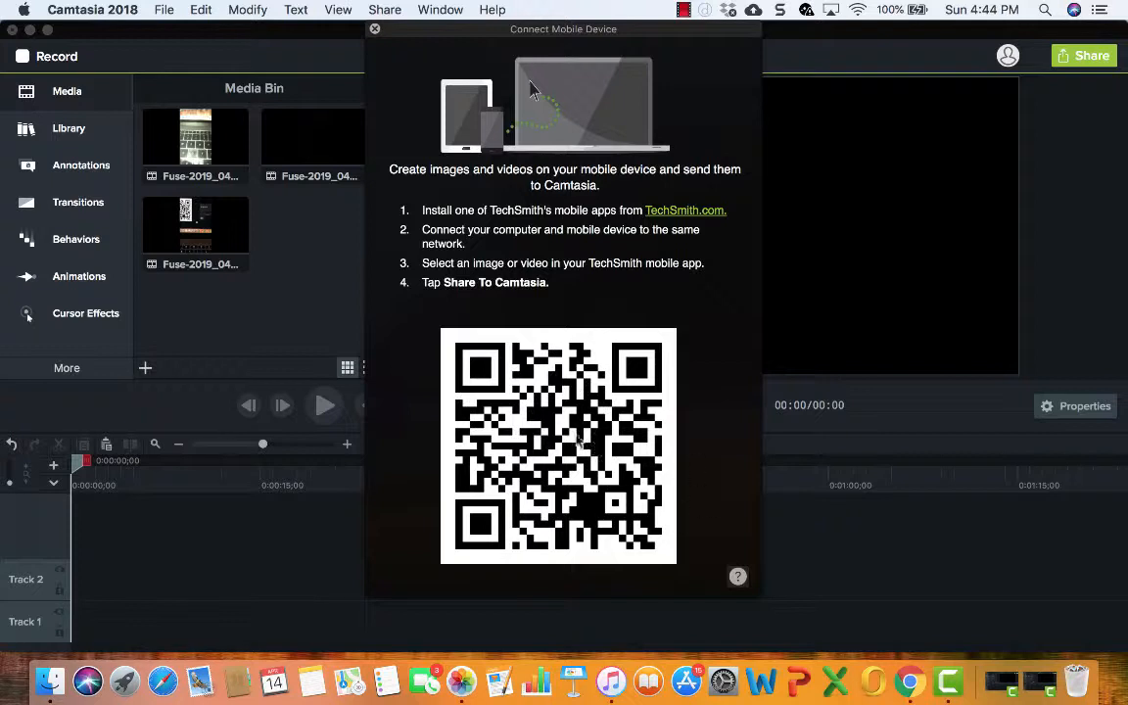
mouse_move(382, 262)
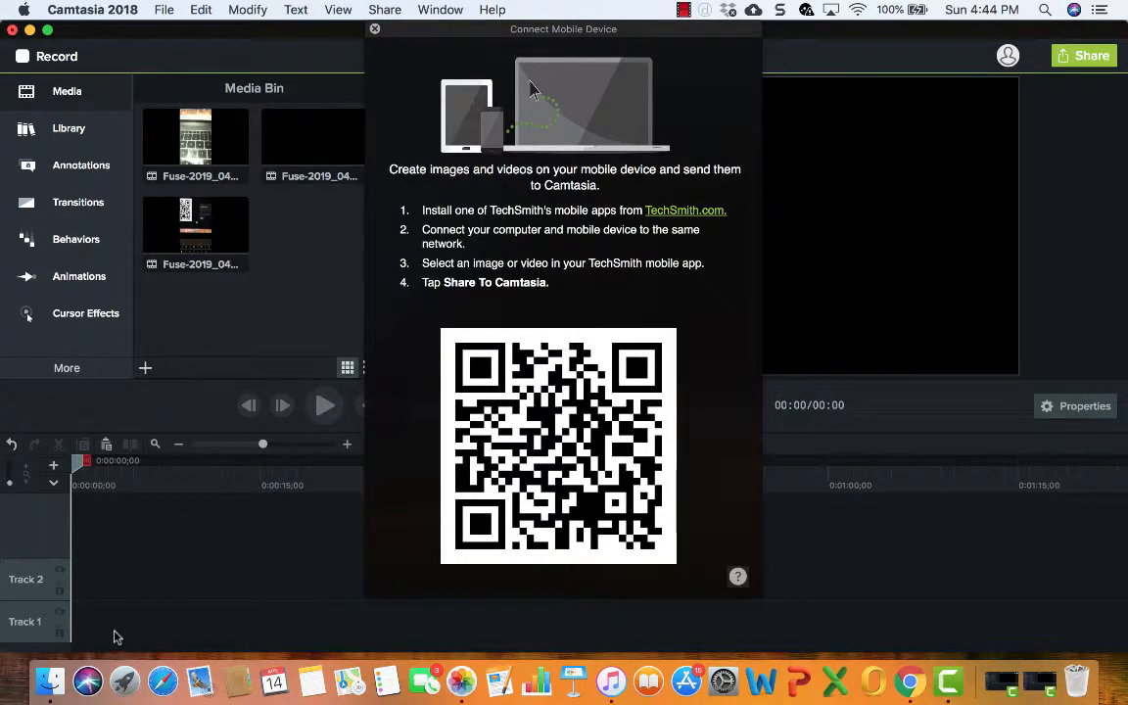
Place the Fuse-imported iPhone clip from the Media Bin at the start of Track 1
drag(196, 145, 157, 502)
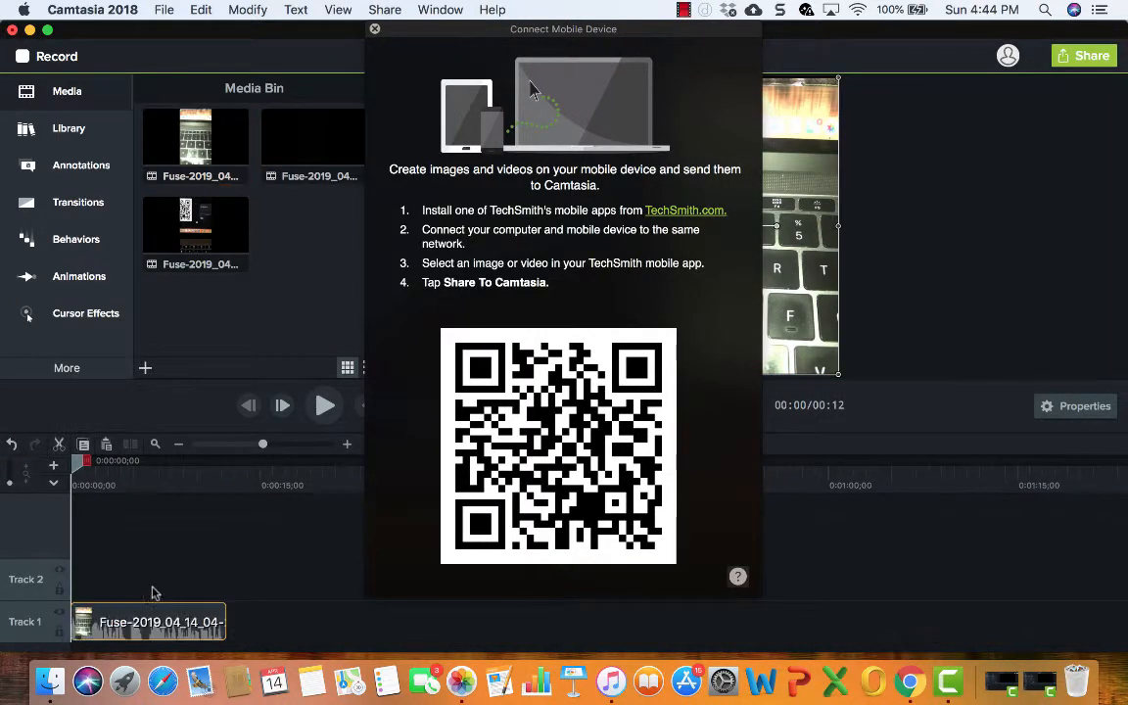
mouse_move(180, 544)
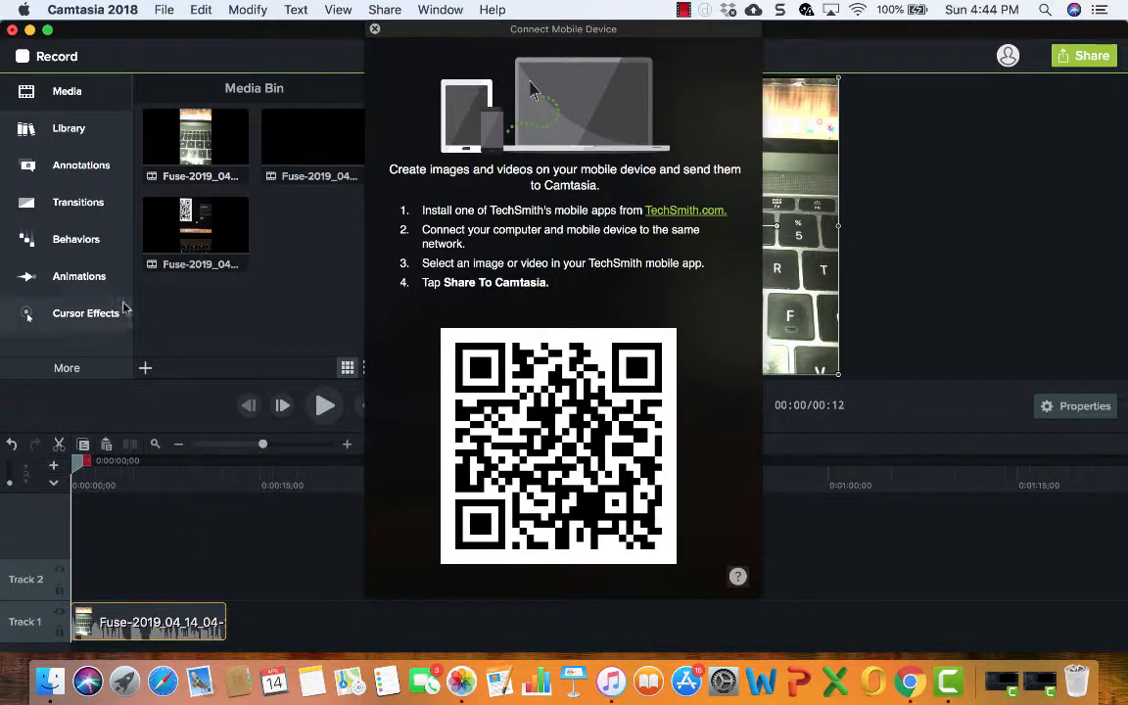
mouse_move(82, 174)
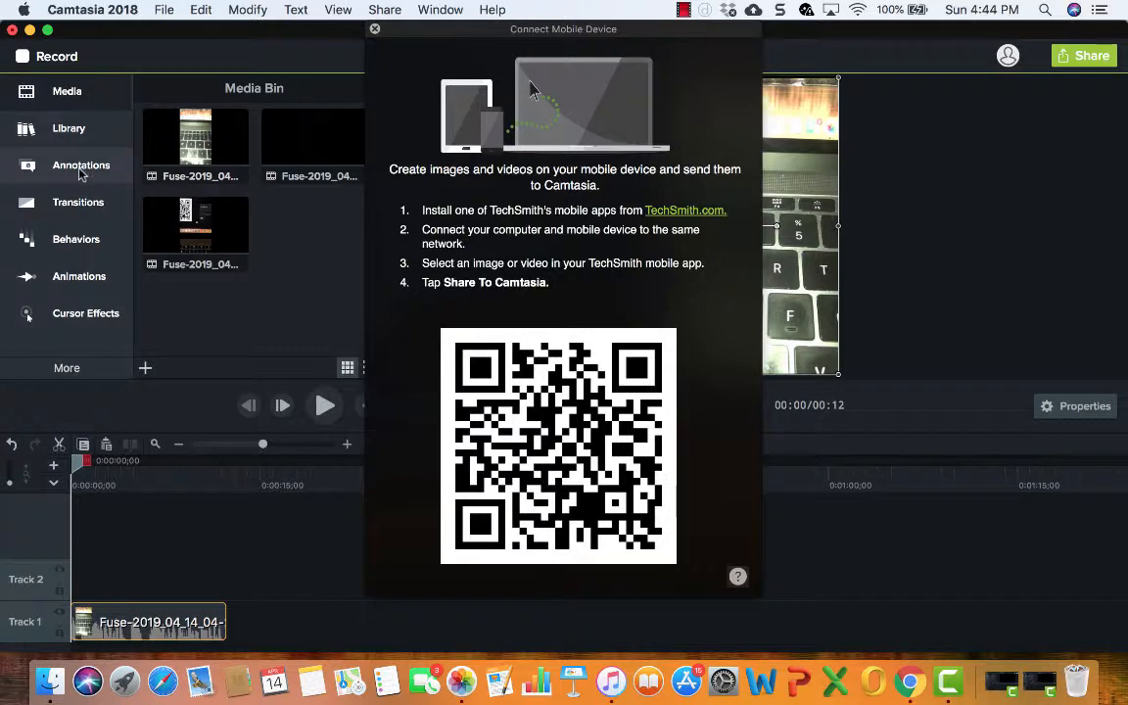
mouse_move(68, 129)
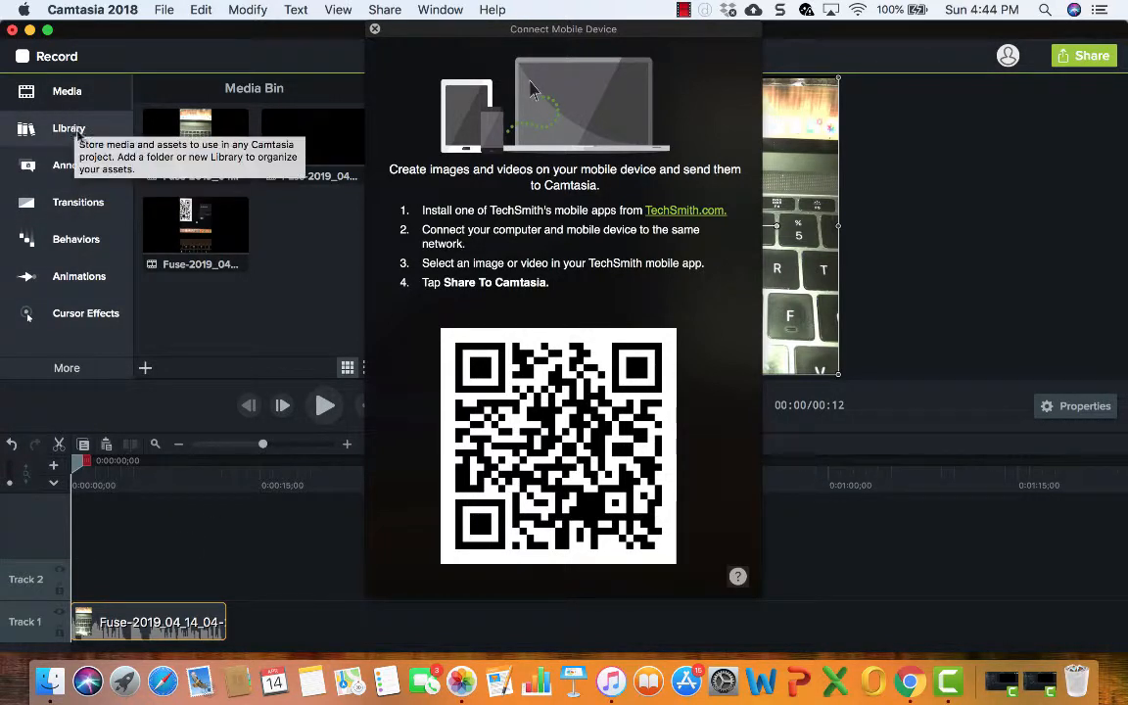
mouse_move(82, 165)
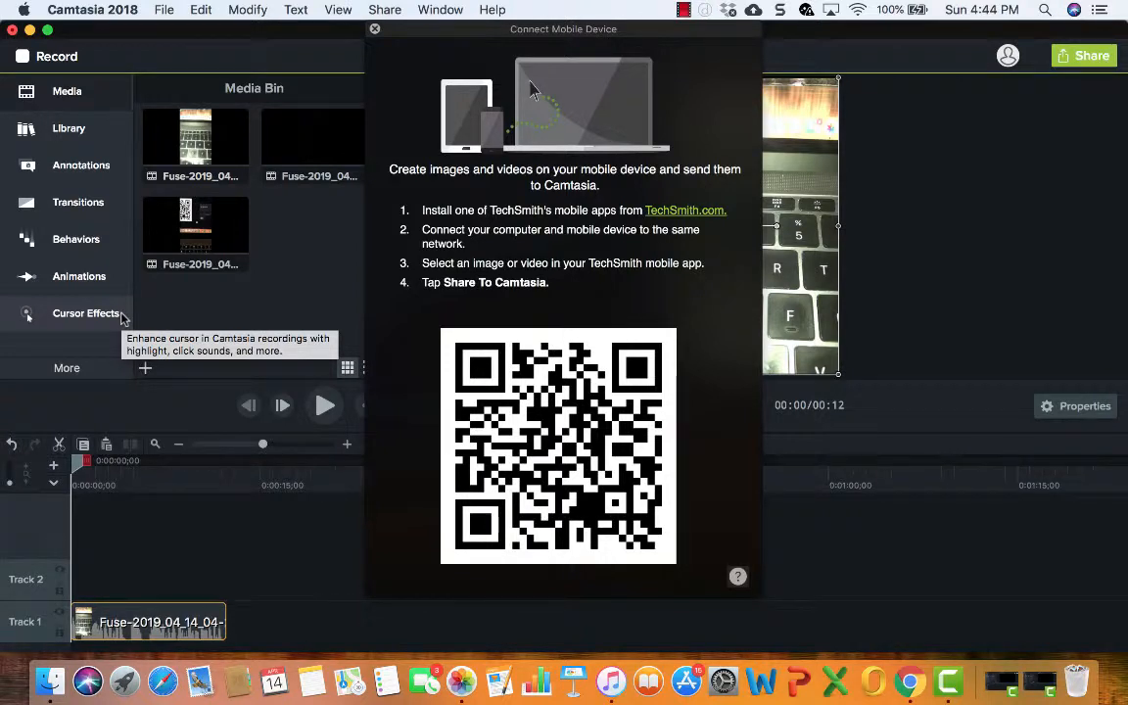
mouse_move(117, 317)
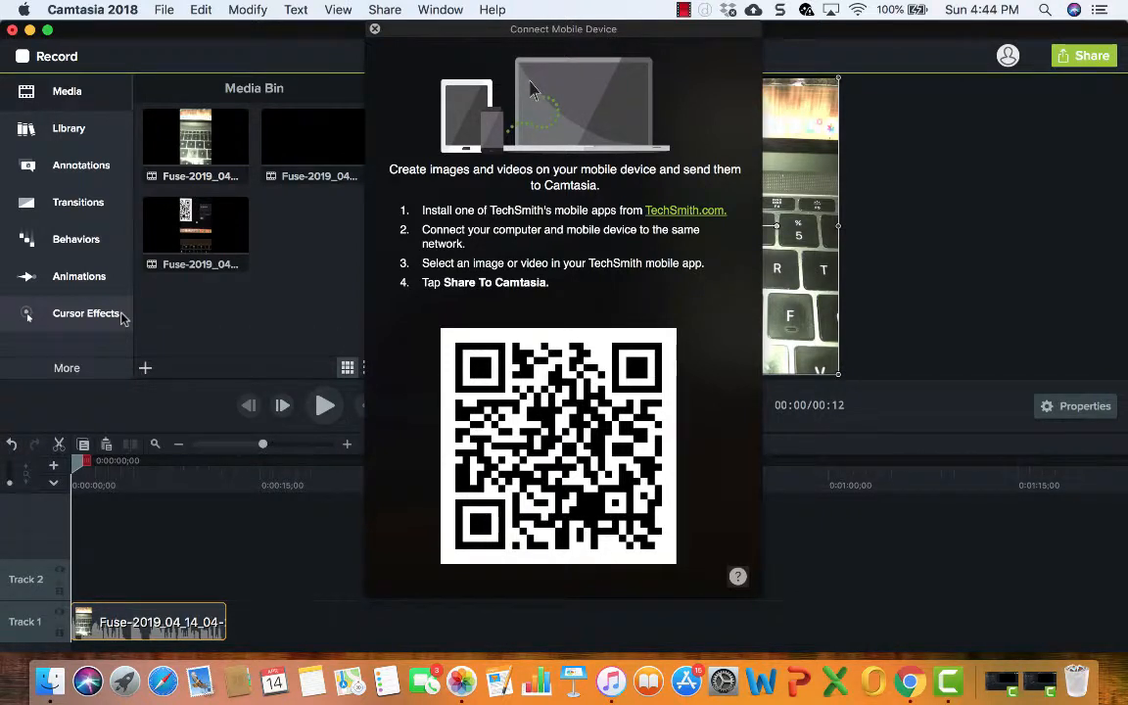